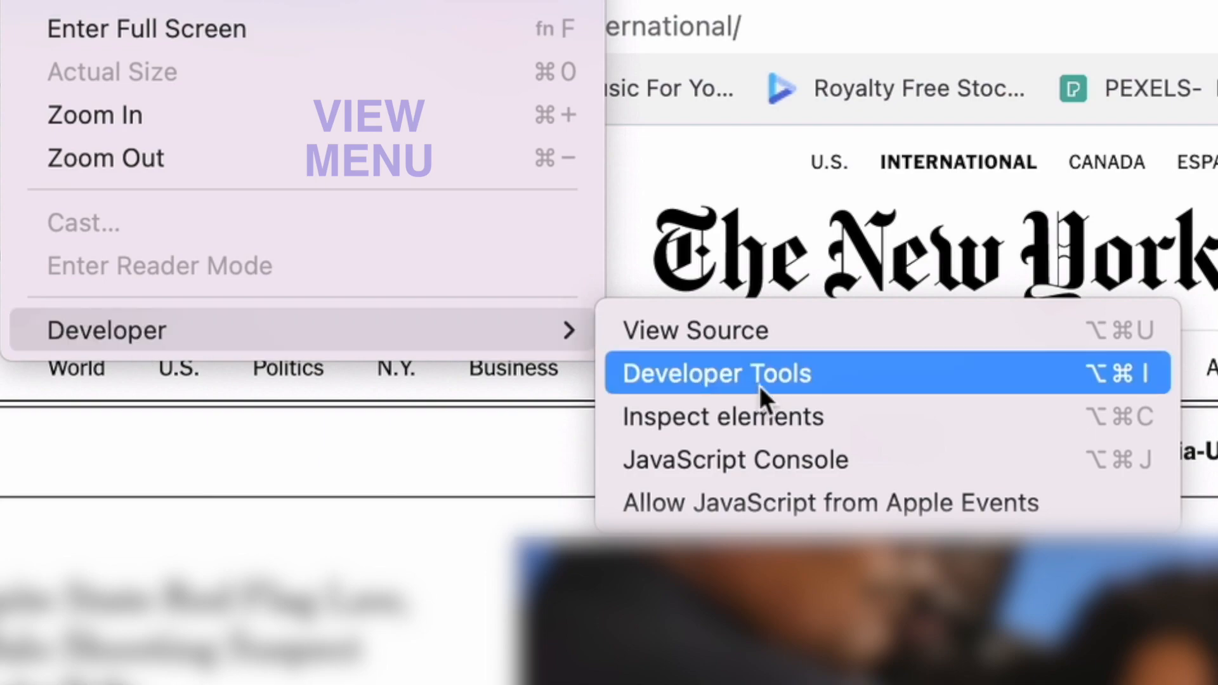
Open Developer Tools beside the New York Times page and check the » overflow panel menu
{"action": "left_click", "coordinate": [713, 373]}
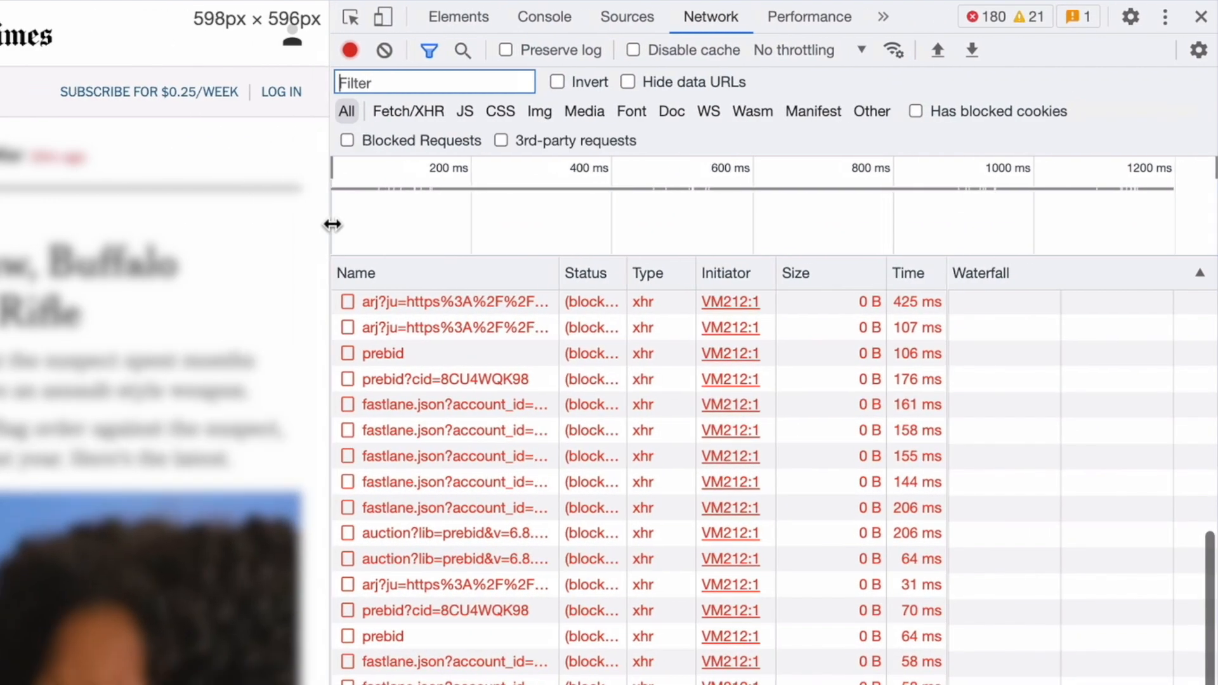
{"action": "mouse_move", "coordinate": [808, 17]}
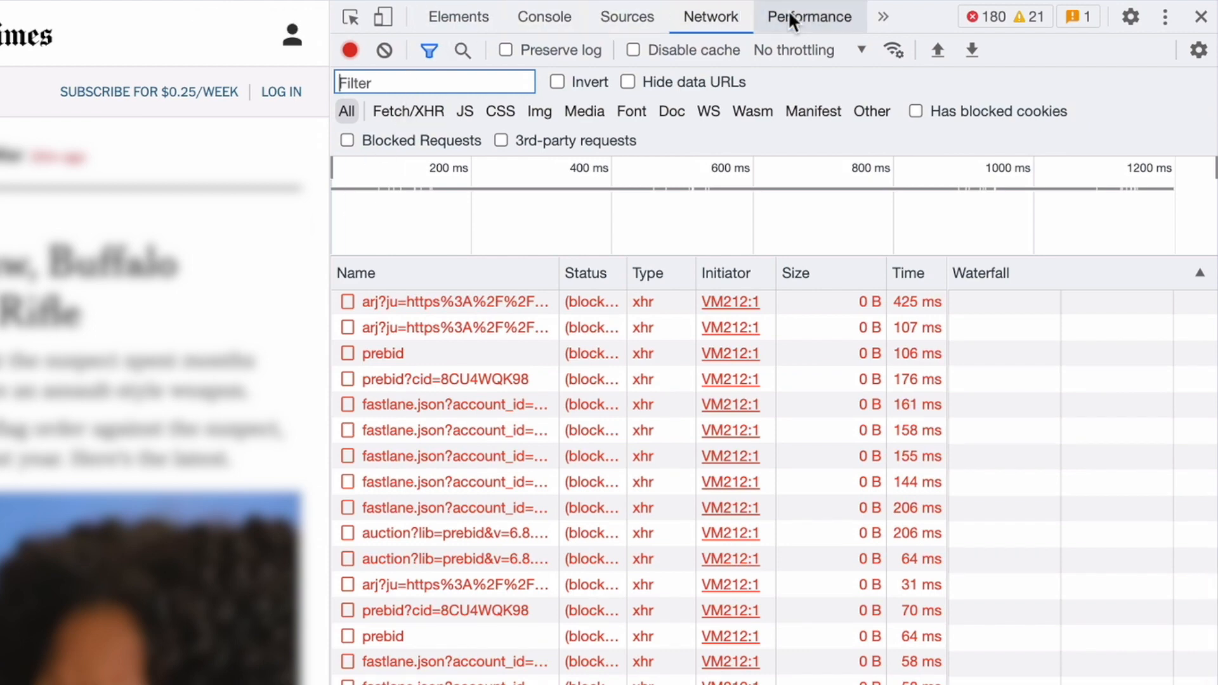
{"action": "left_click", "coordinate": [882, 16]}
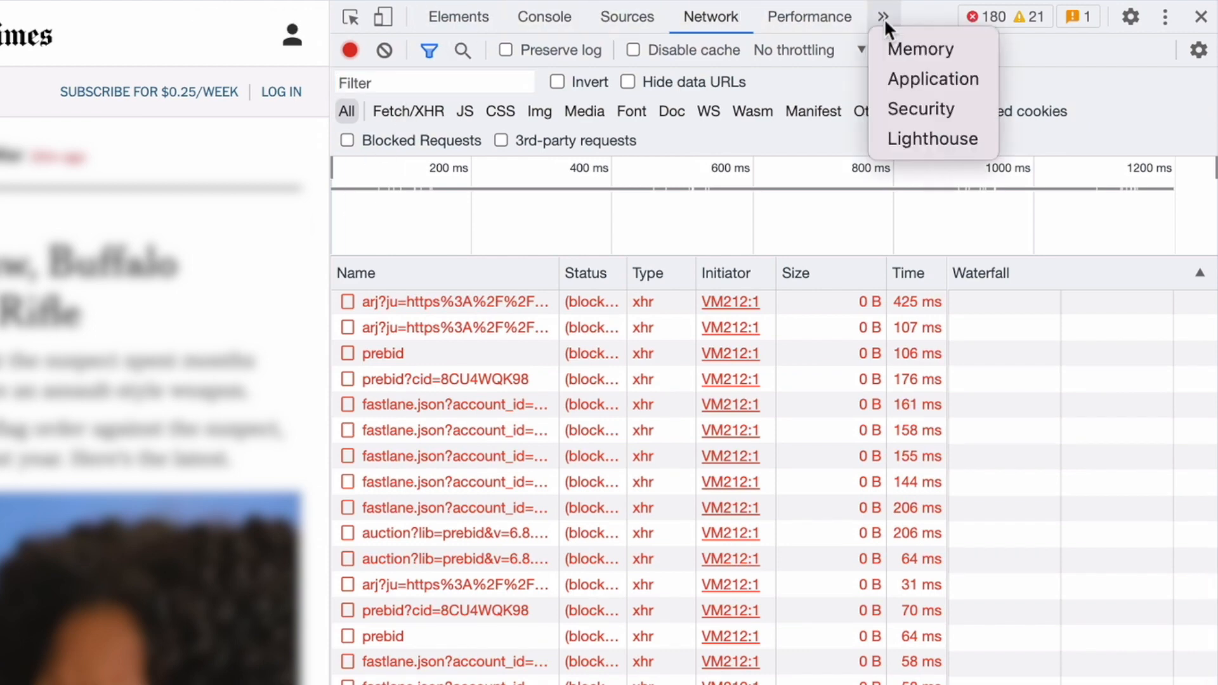
{"action": "mouse_move", "coordinate": [571, 144]}
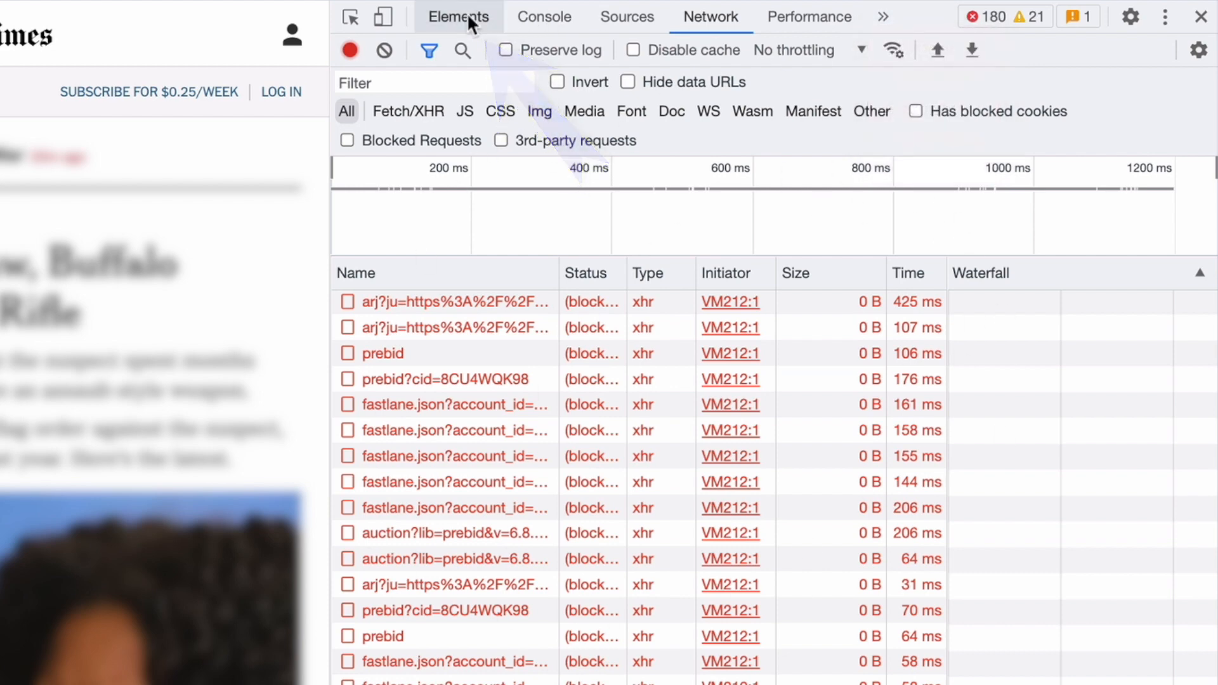
Browse the Elements and Console panels, scrolling console errors, then view the Sources panel
{"action": "left_click", "coordinate": [458, 16]}
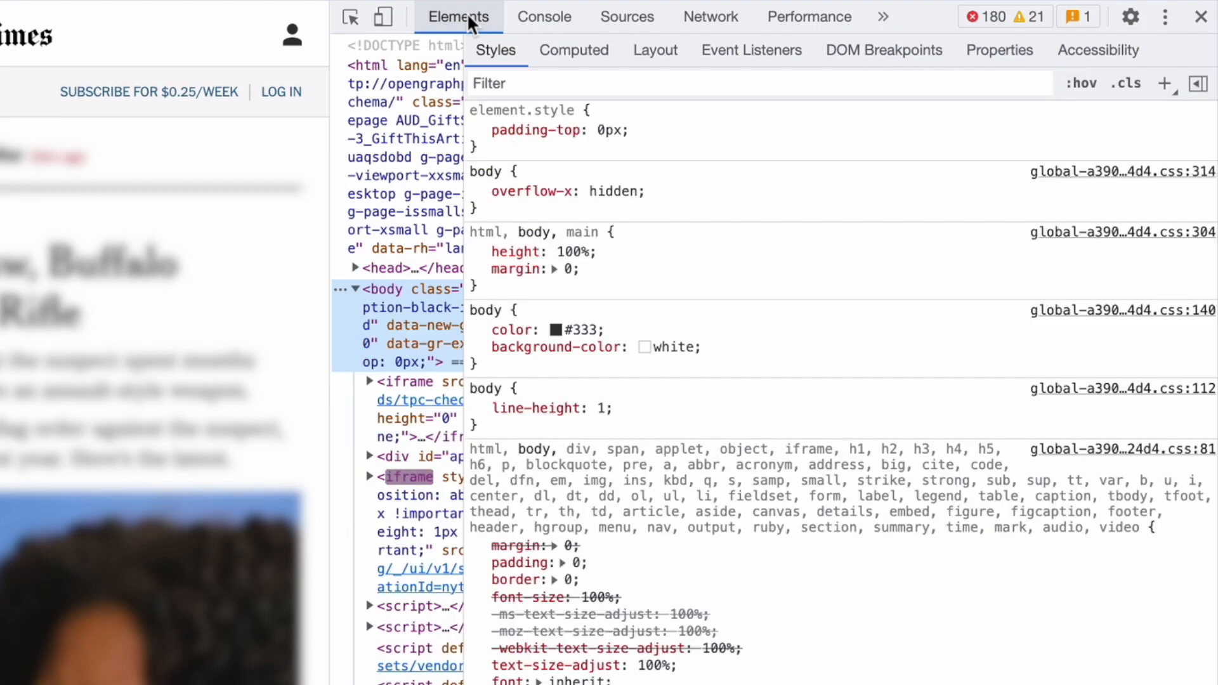
{"action": "left_click", "coordinate": [544, 17]}
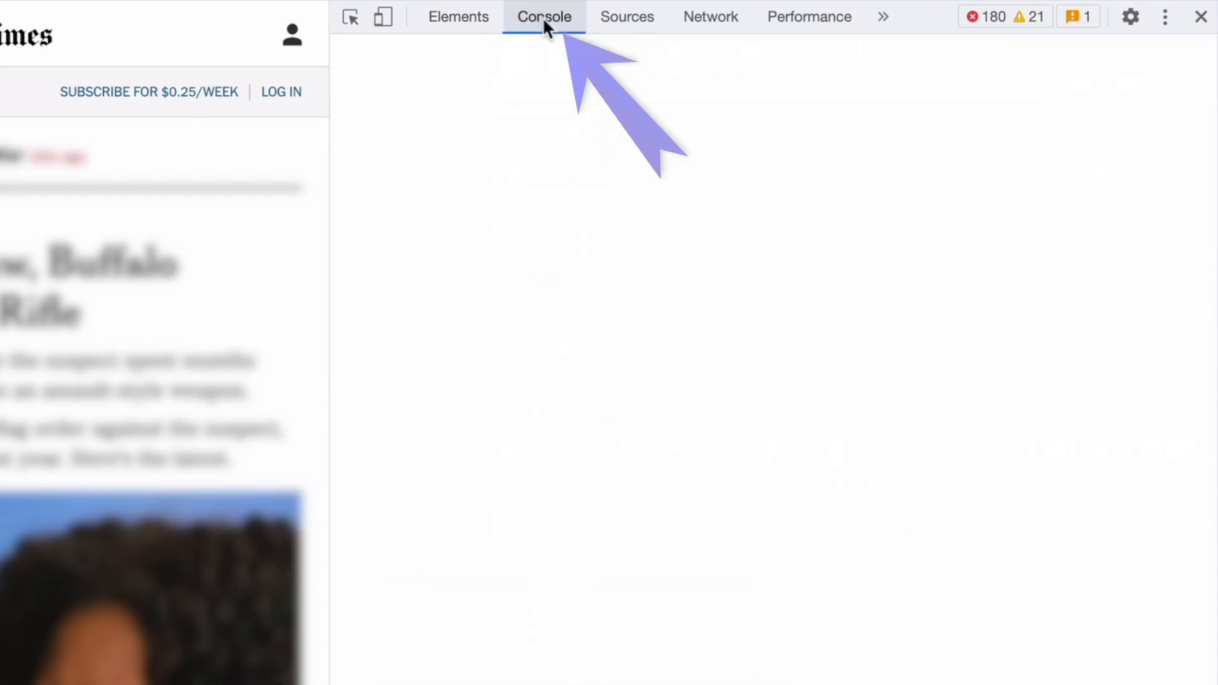
{"action": "left_click", "coordinate": [543, 16]}
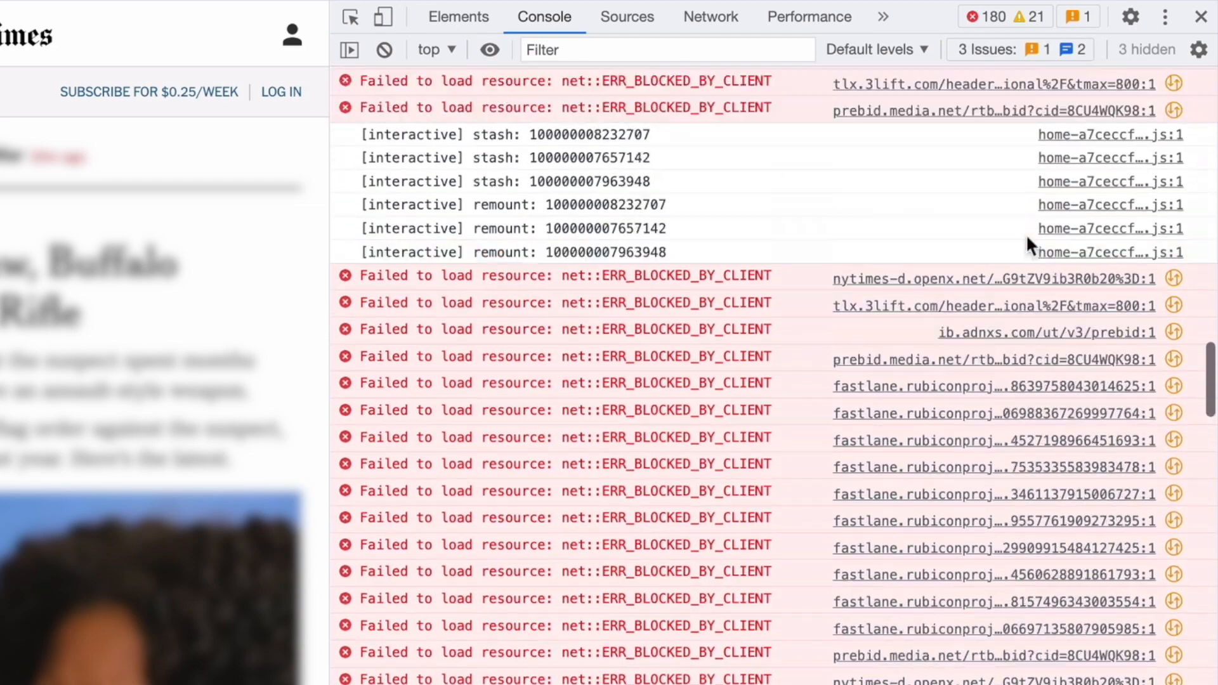
{"action": "scroll", "scroll_direction": "down", "scroll_amount": 3}
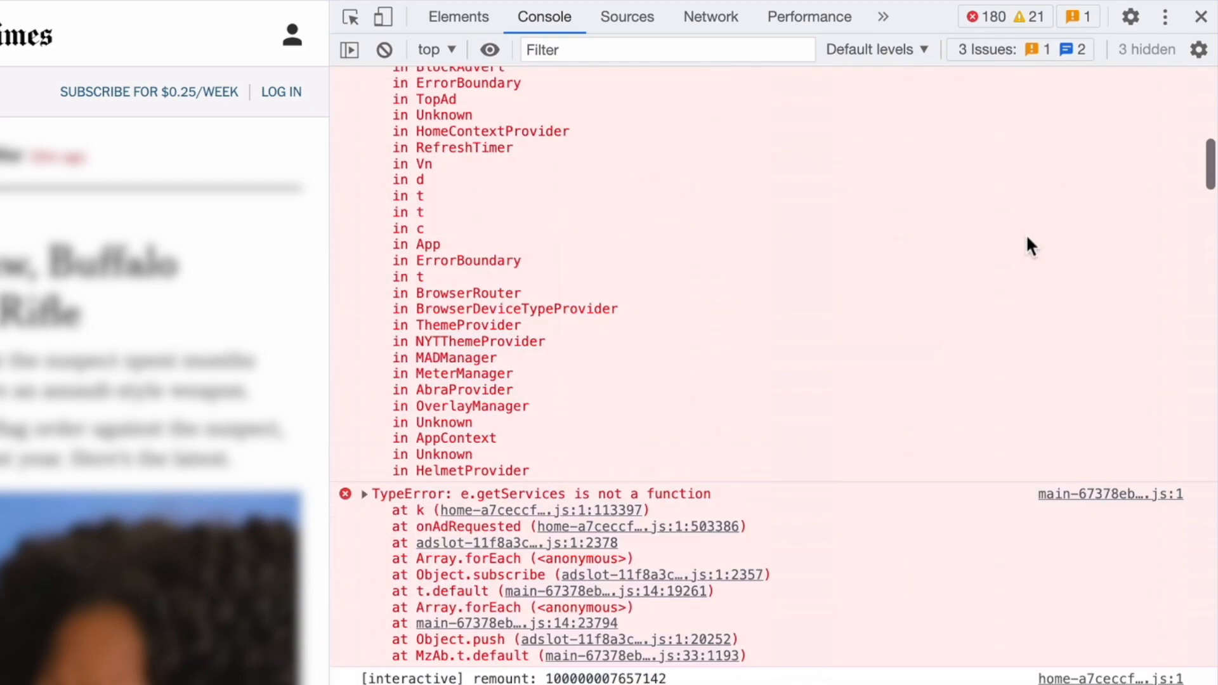
{"action": "scroll", "scroll_direction": "down", "scroll_amount": 3}
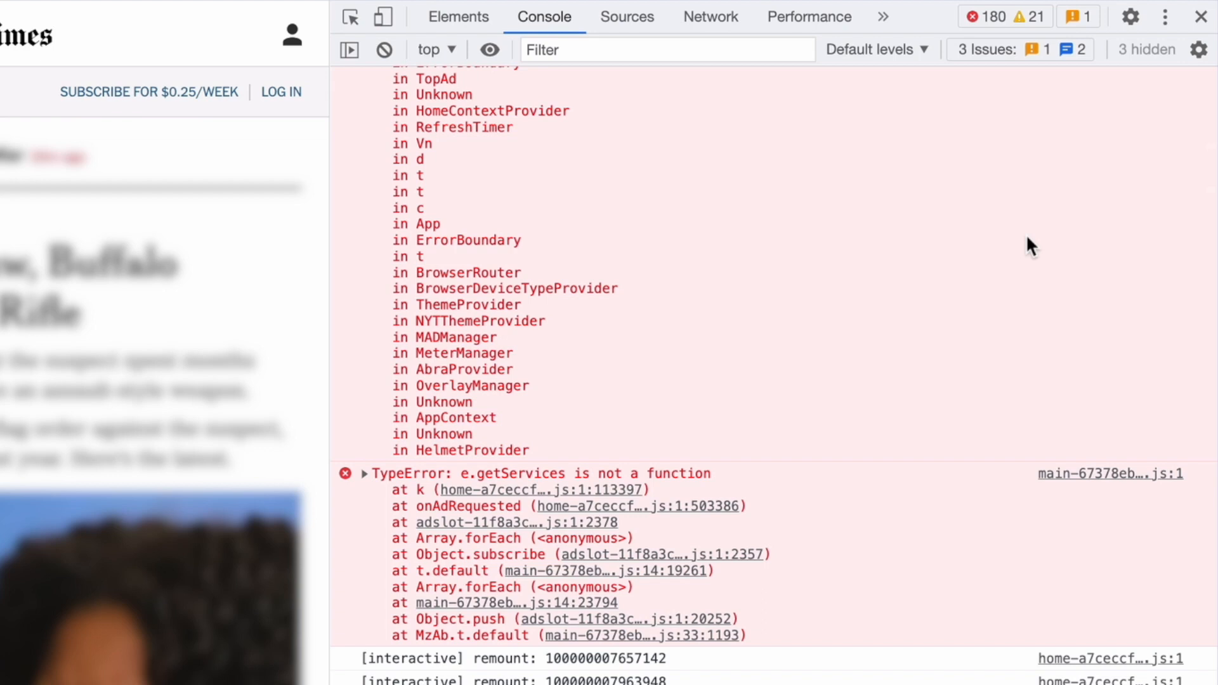
{"action": "left_click", "coordinate": [626, 17]}
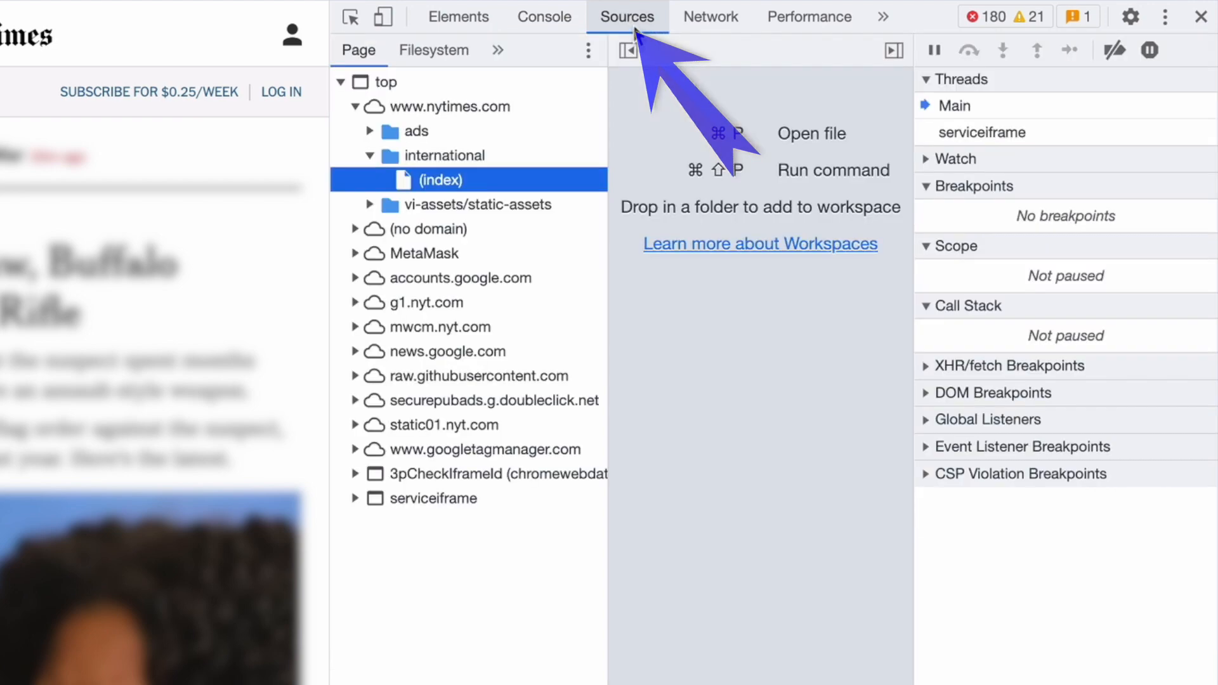
Switch back to the Network panel and scroll the repopulated request table
{"action": "left_click", "coordinate": [709, 17]}
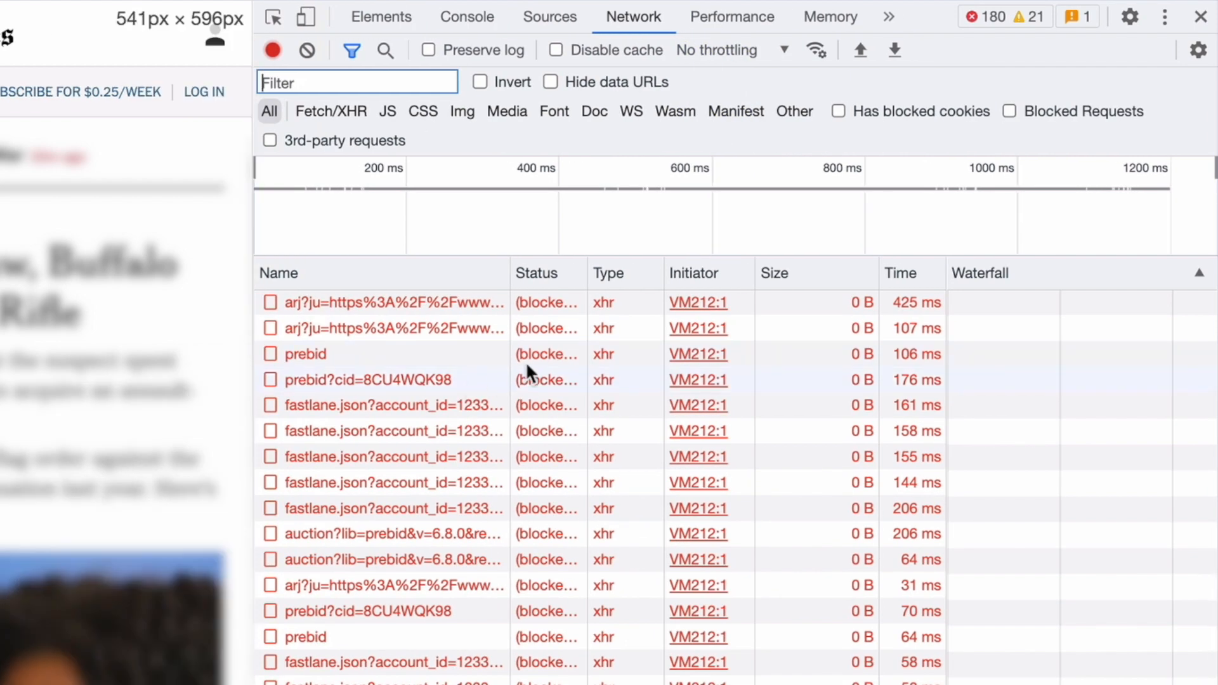
{"action": "mouse_move", "coordinate": [546, 405]}
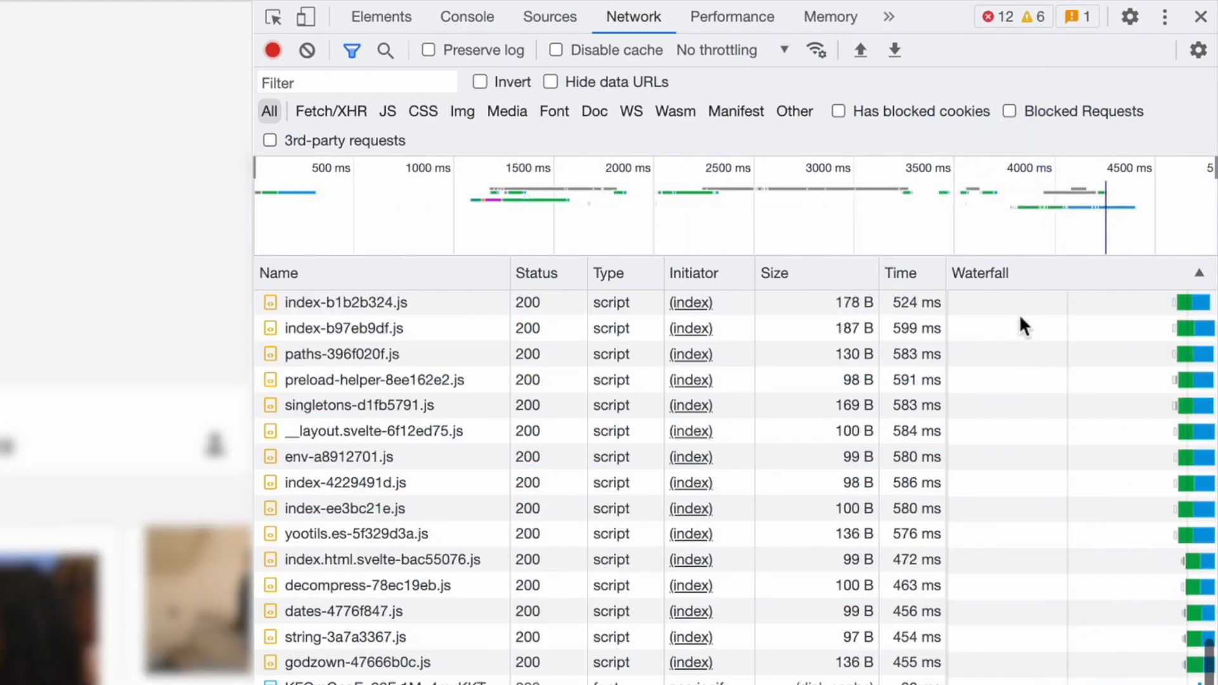
{"action": "scroll", "scroll_direction": "down", "scroll_amount": 3}
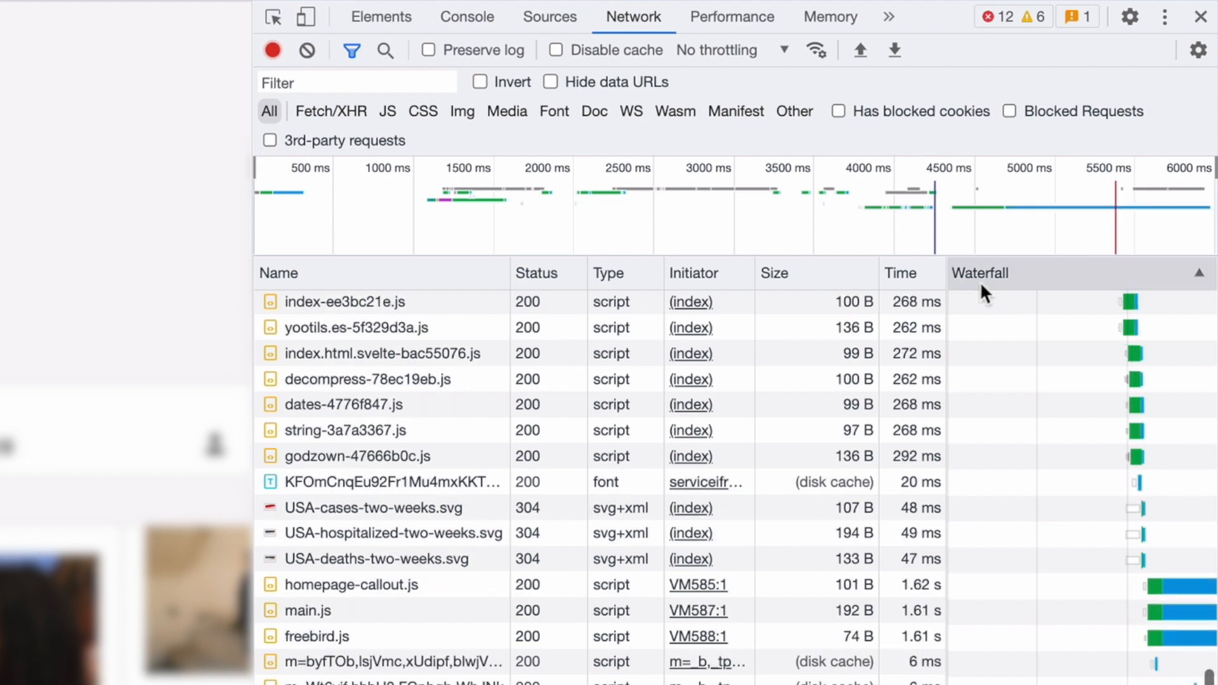
Enable the Protocol column from the table header menu and sort requests by it
{"action": "right_click", "coordinate": [980, 273]}
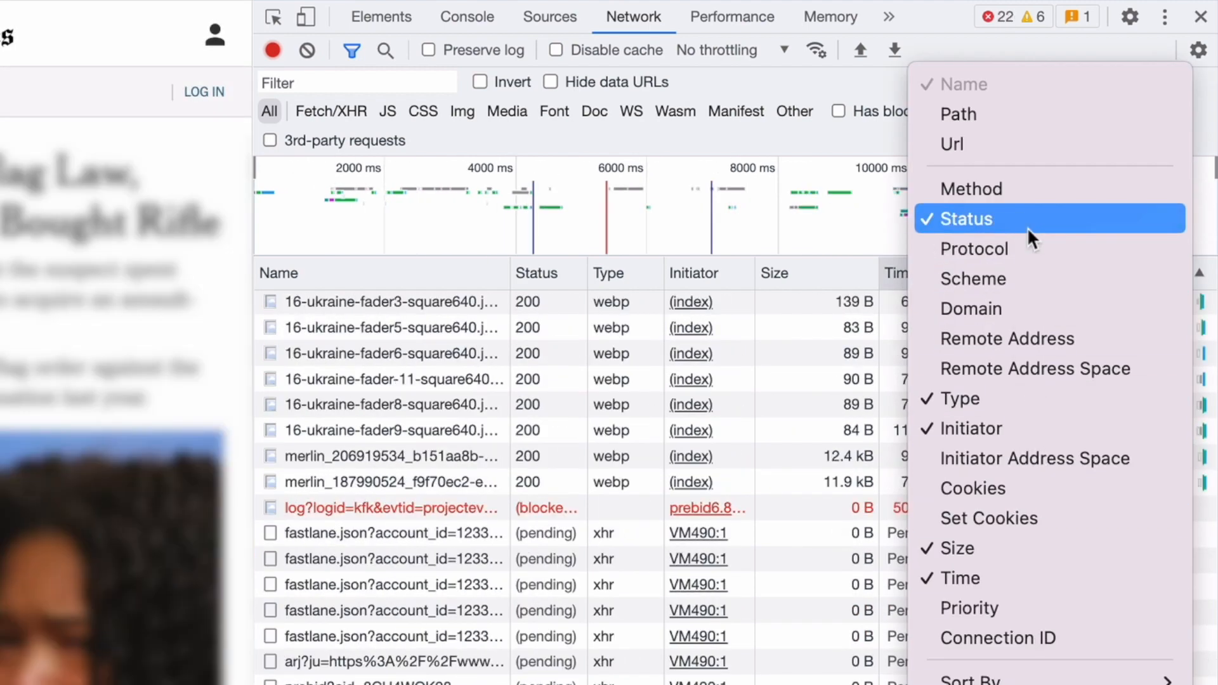
{"action": "mouse_move", "coordinate": [973, 248]}
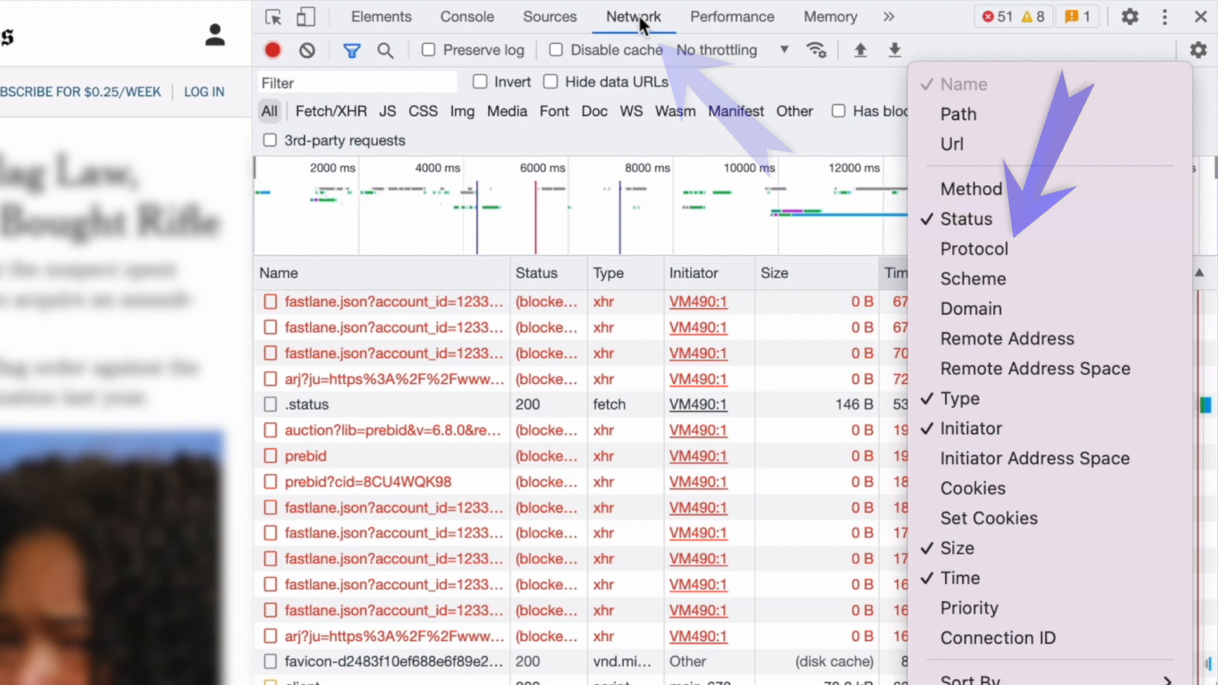
{"action": "left_click", "coordinate": [973, 248]}
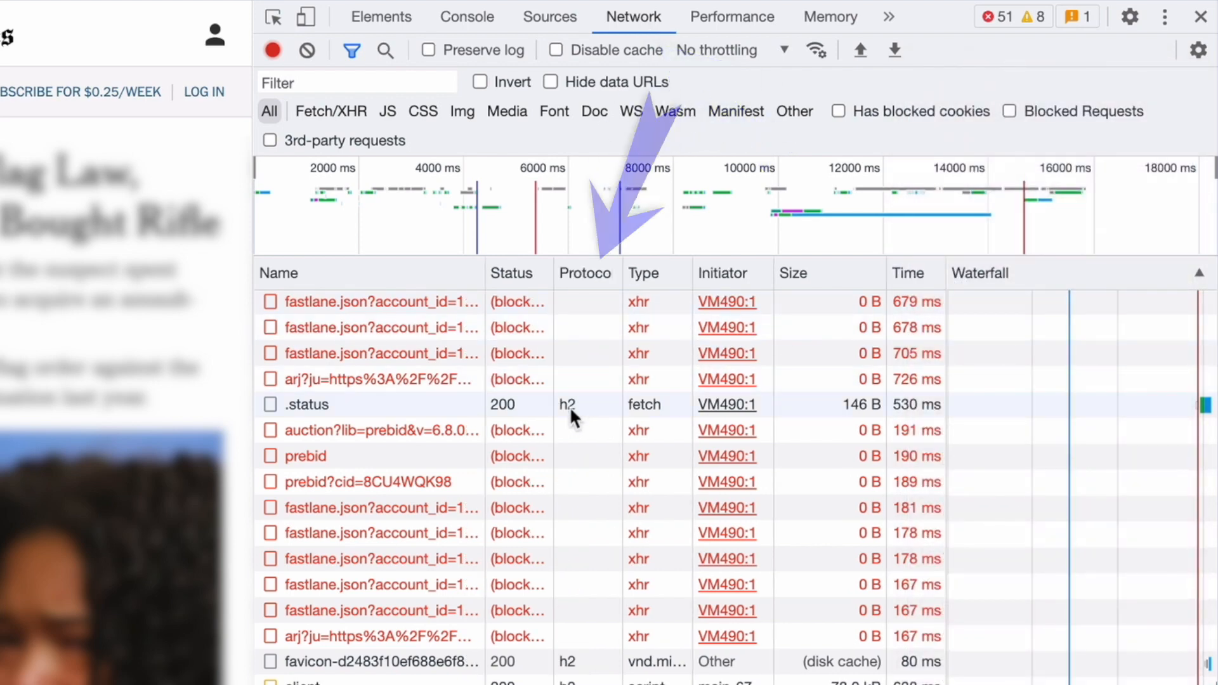
{"action": "left_click", "coordinate": [582, 273]}
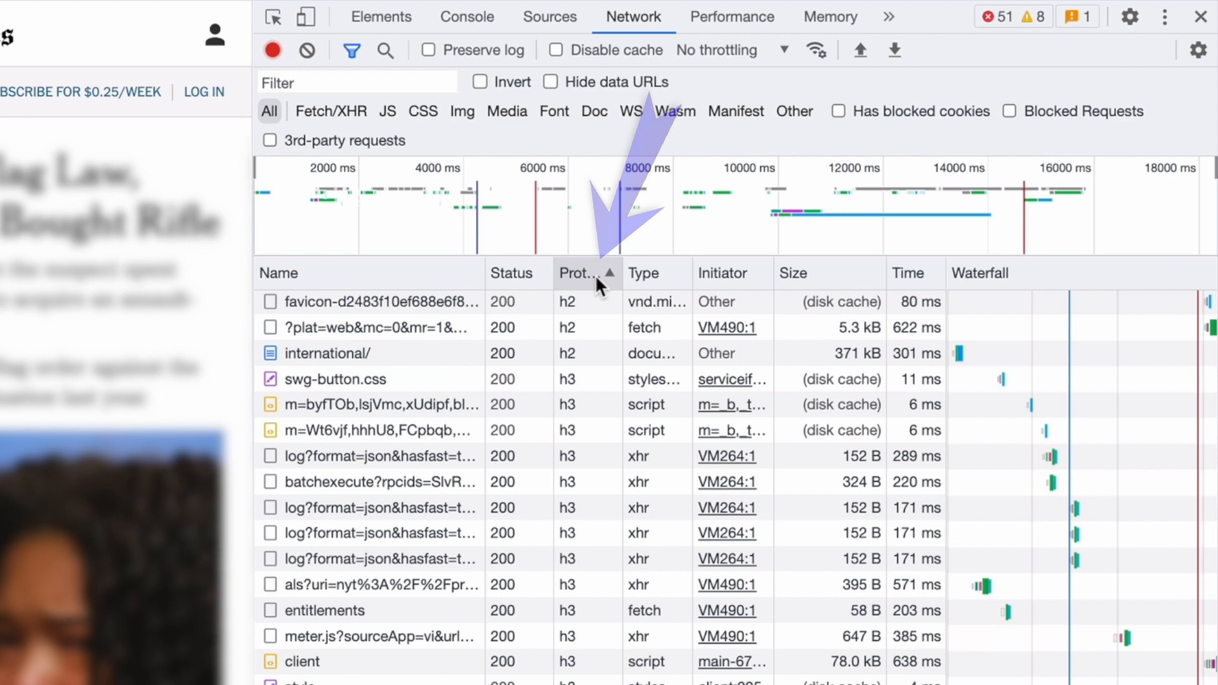
Sort Protocol descending and scroll through http/1.1, h3, h2 and blocked requests
{"action": "left_click", "coordinate": [578, 272]}
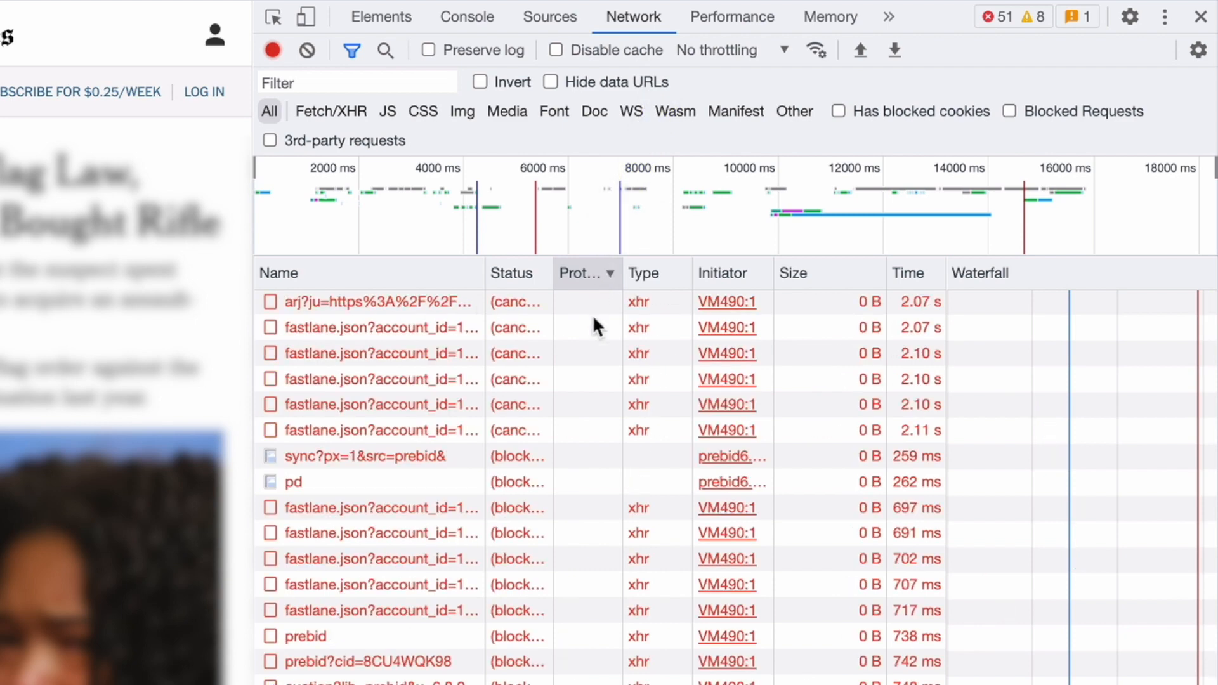
{"action": "mouse_move", "coordinate": [624, 674]}
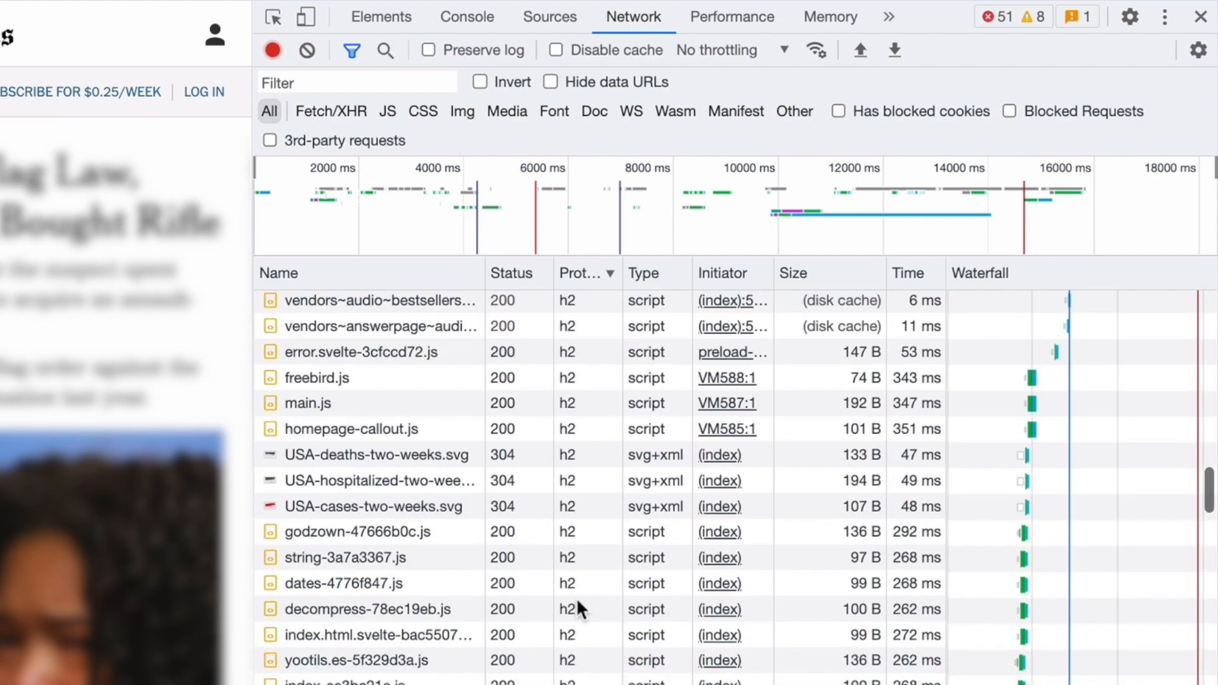
{"action": "scroll", "scroll_direction": "down", "scroll_amount": 3}
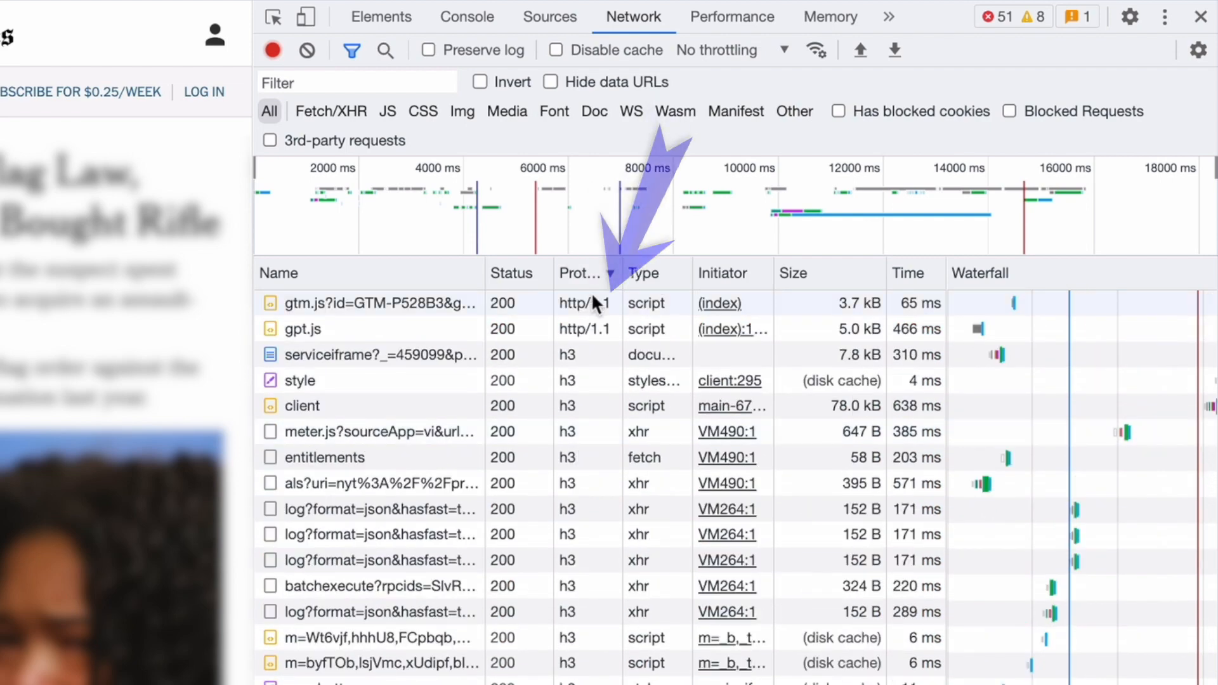
{"action": "mouse_move", "coordinate": [592, 309]}
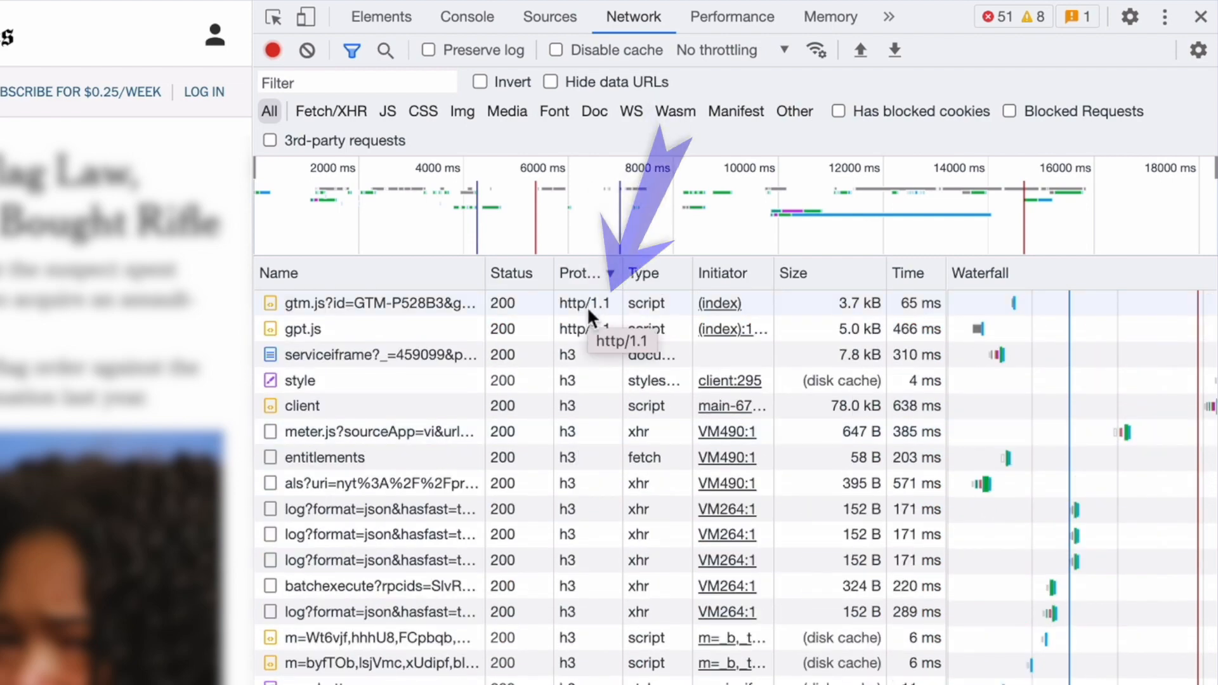
{"action": "mouse_move", "coordinate": [586, 361]}
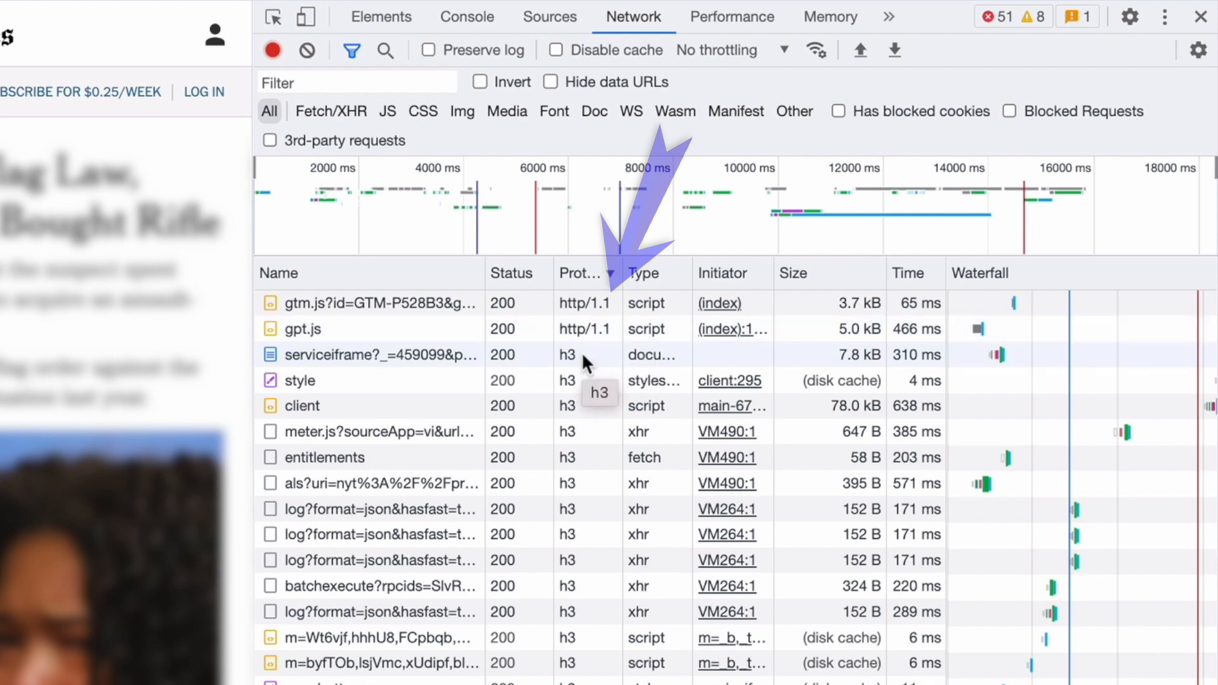
{"action": "scroll", "scroll_direction": "down", "scroll_amount": 3}
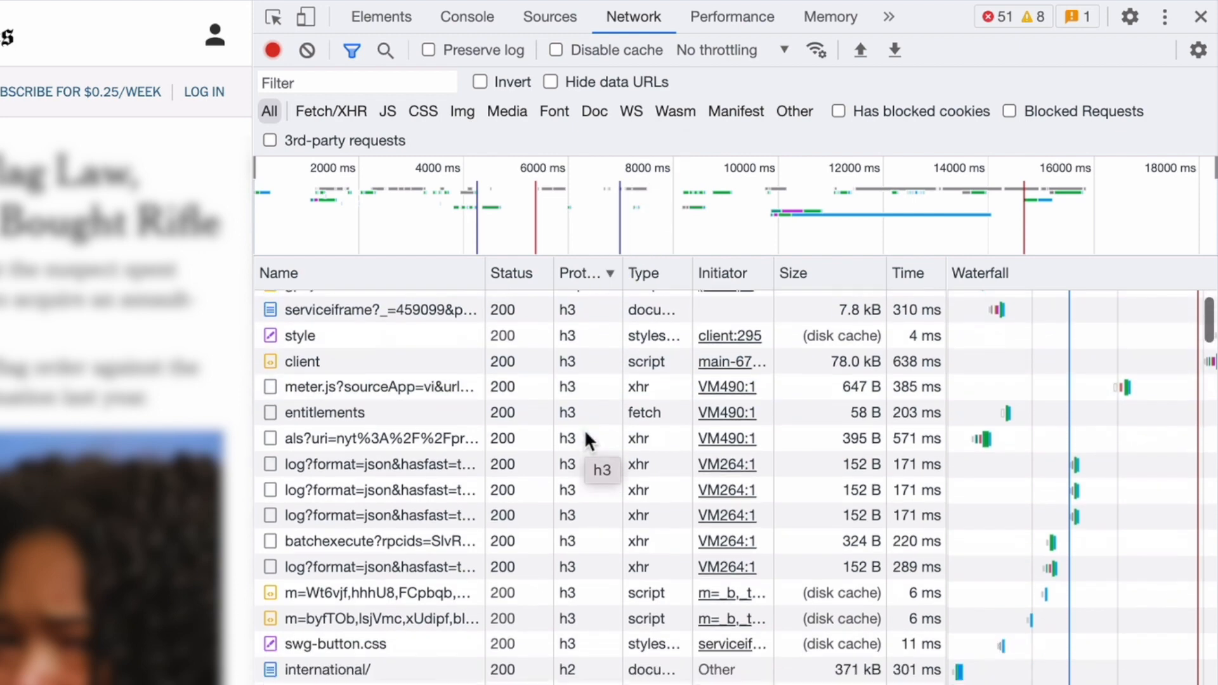
{"action": "scroll", "scroll_direction": "down", "scroll_amount": 3}
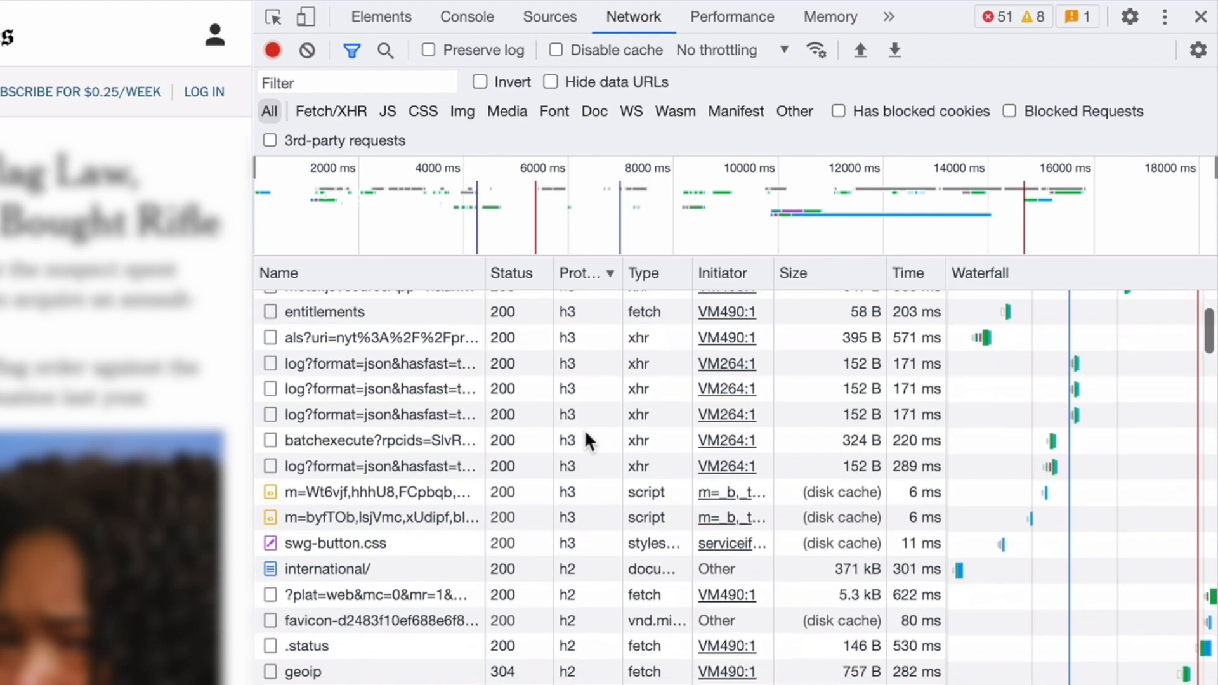
{"action": "scroll", "scroll_direction": "down", "scroll_amount": 3}
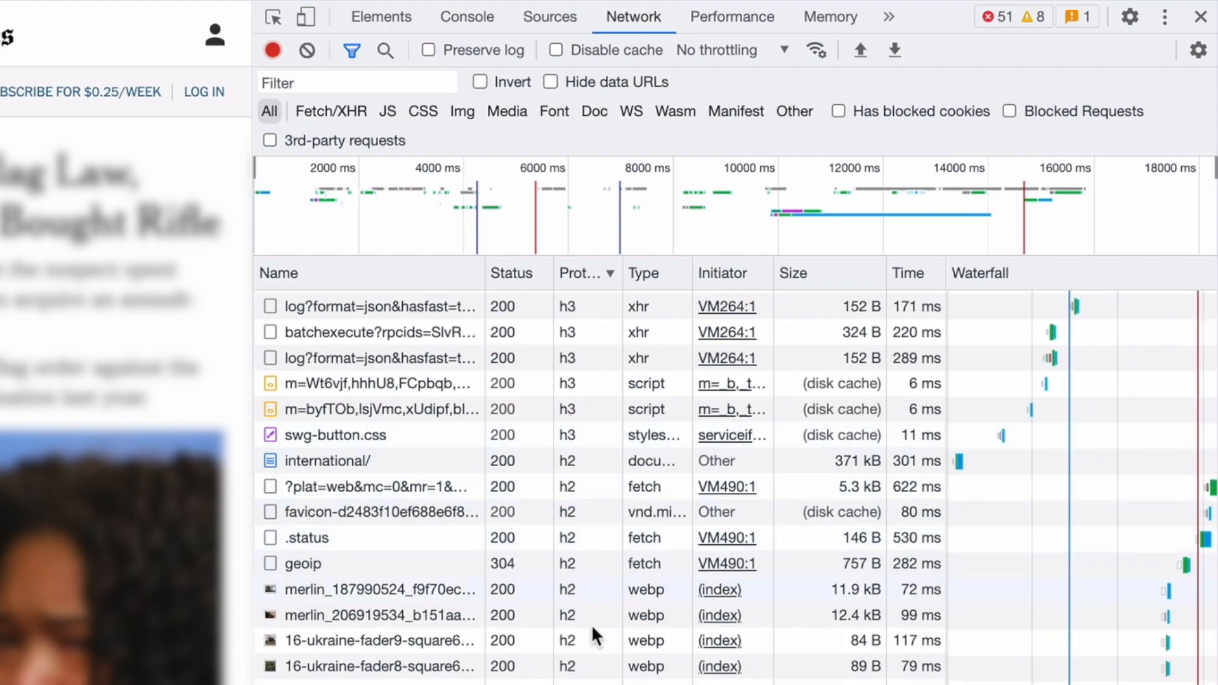
{"action": "scroll", "scroll_direction": "down", "scroll_amount": 3}
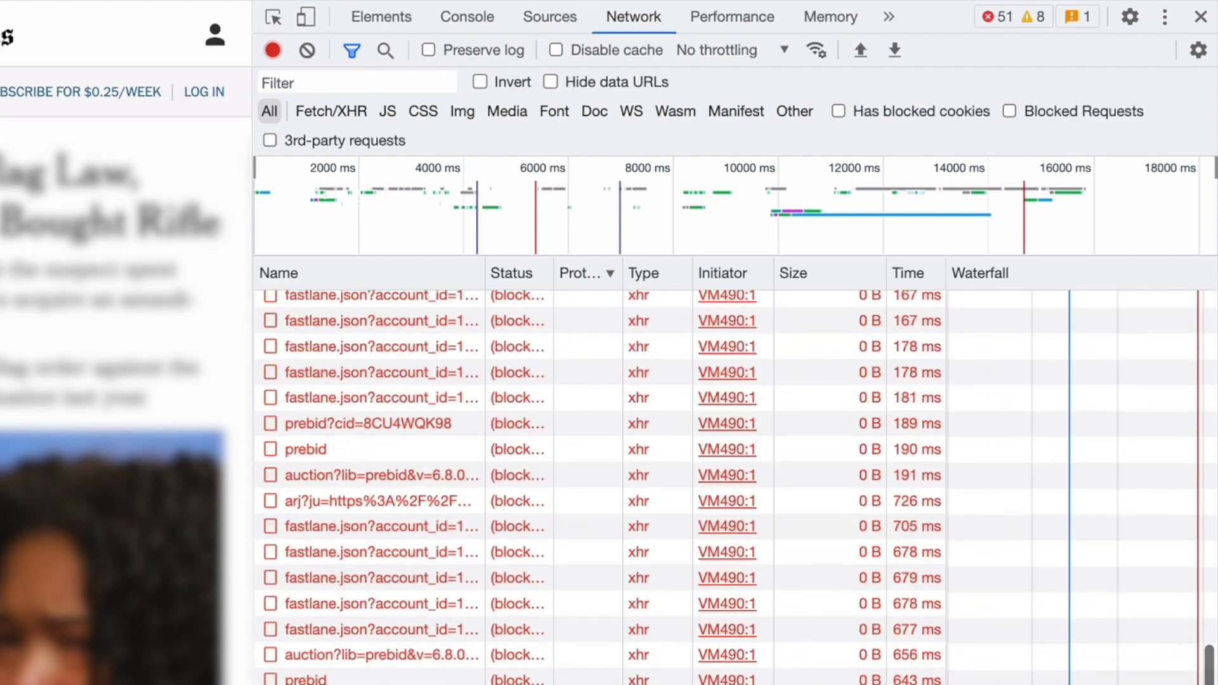
{"action": "scroll", "scroll_direction": "up", "scroll_amount": 3}
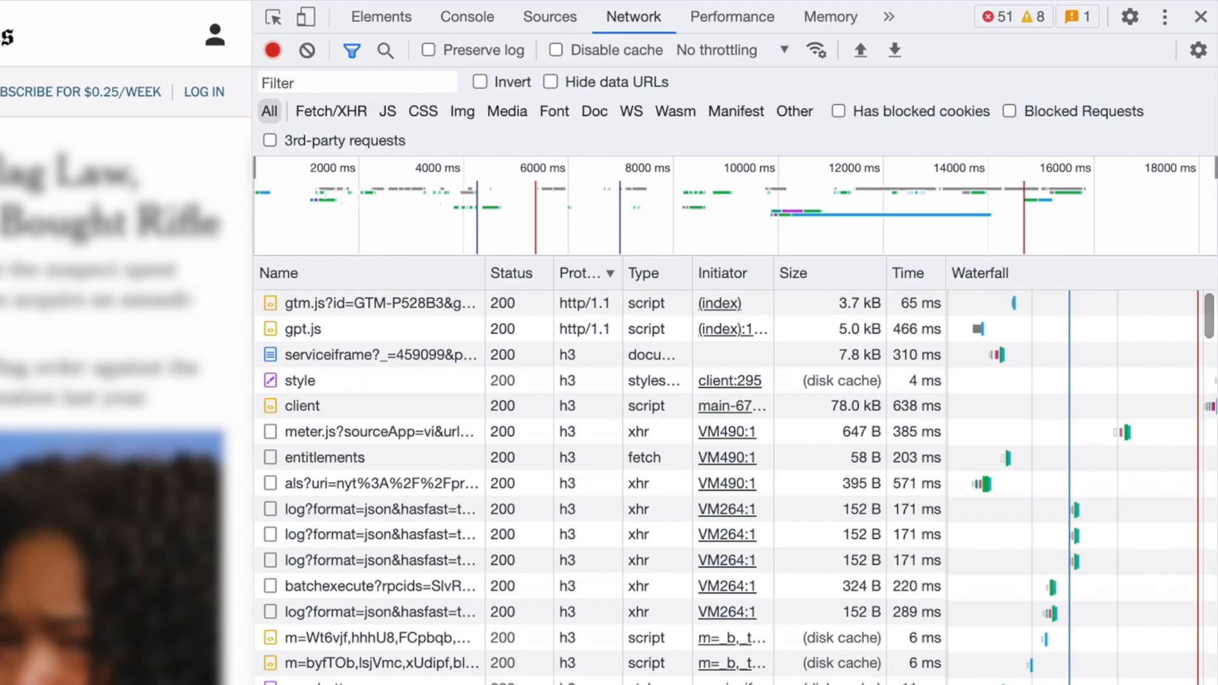